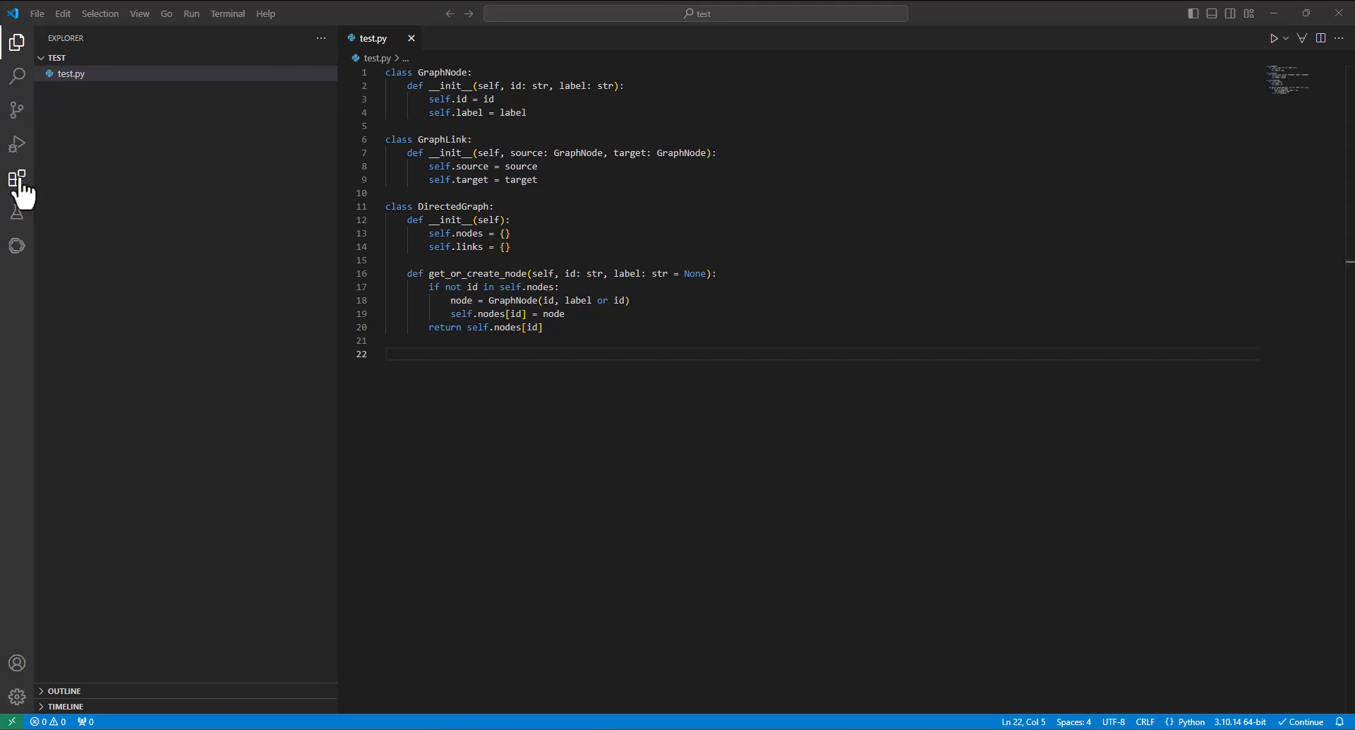
Step: Show the installed extensions list from the Extensions icon in the Activity Bar
left_click(17, 177)
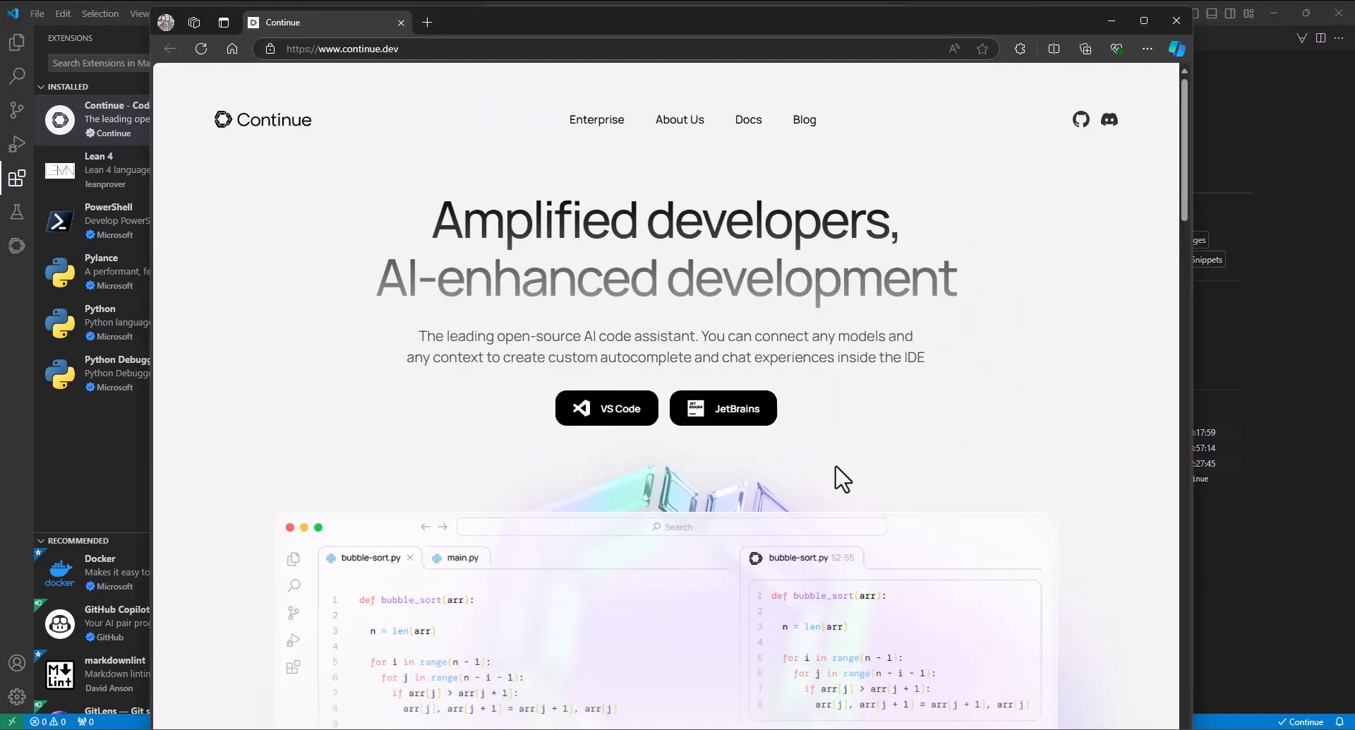
Step: Highlight the starcoder2 model name on the Ollama docs page and scroll to the autocomplete configuration
scroll("down", 3)
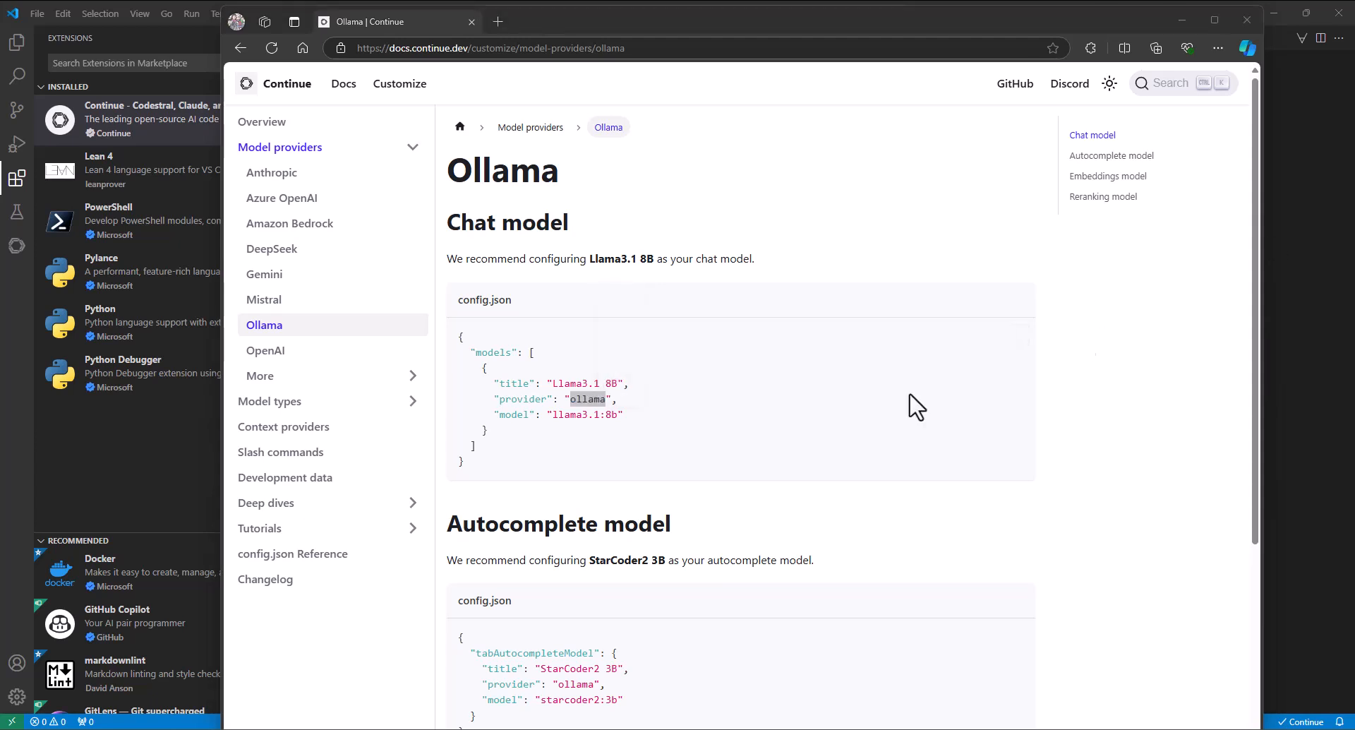
double_click(570, 699)
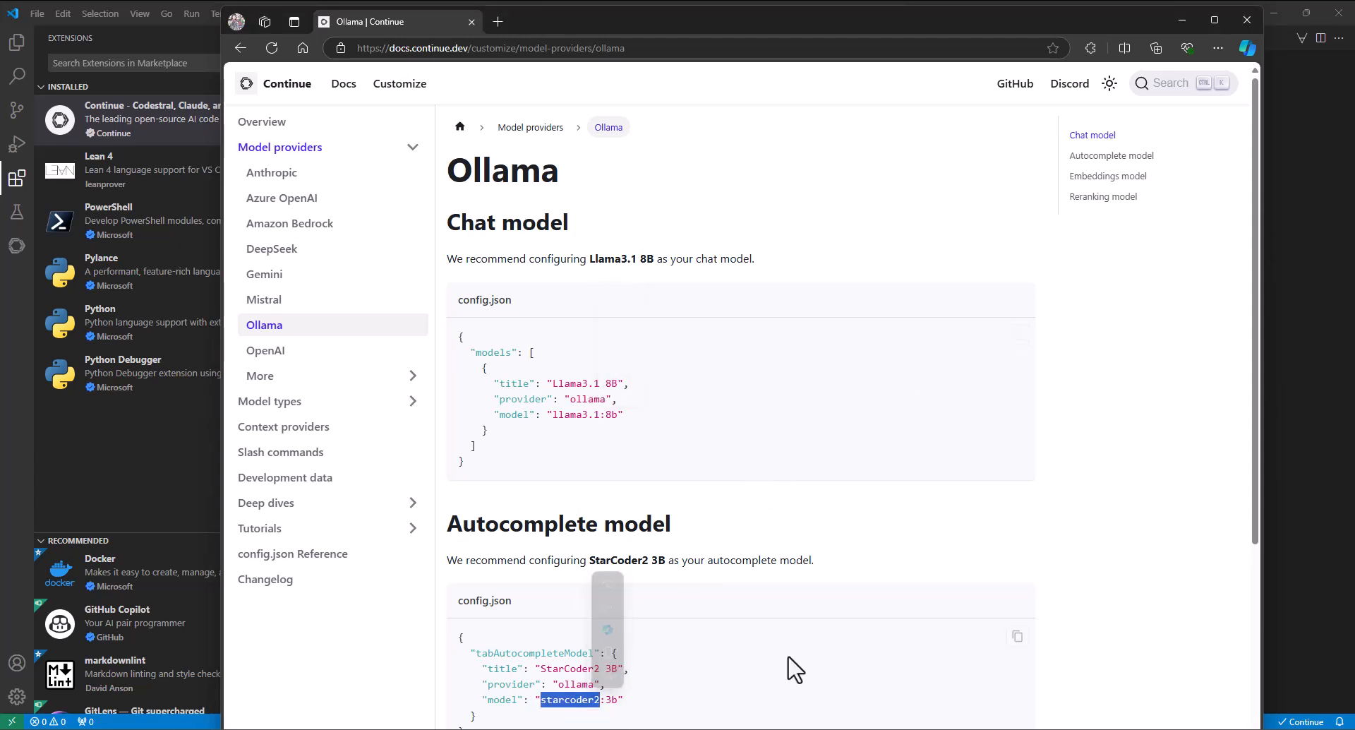
scroll("down", 3)
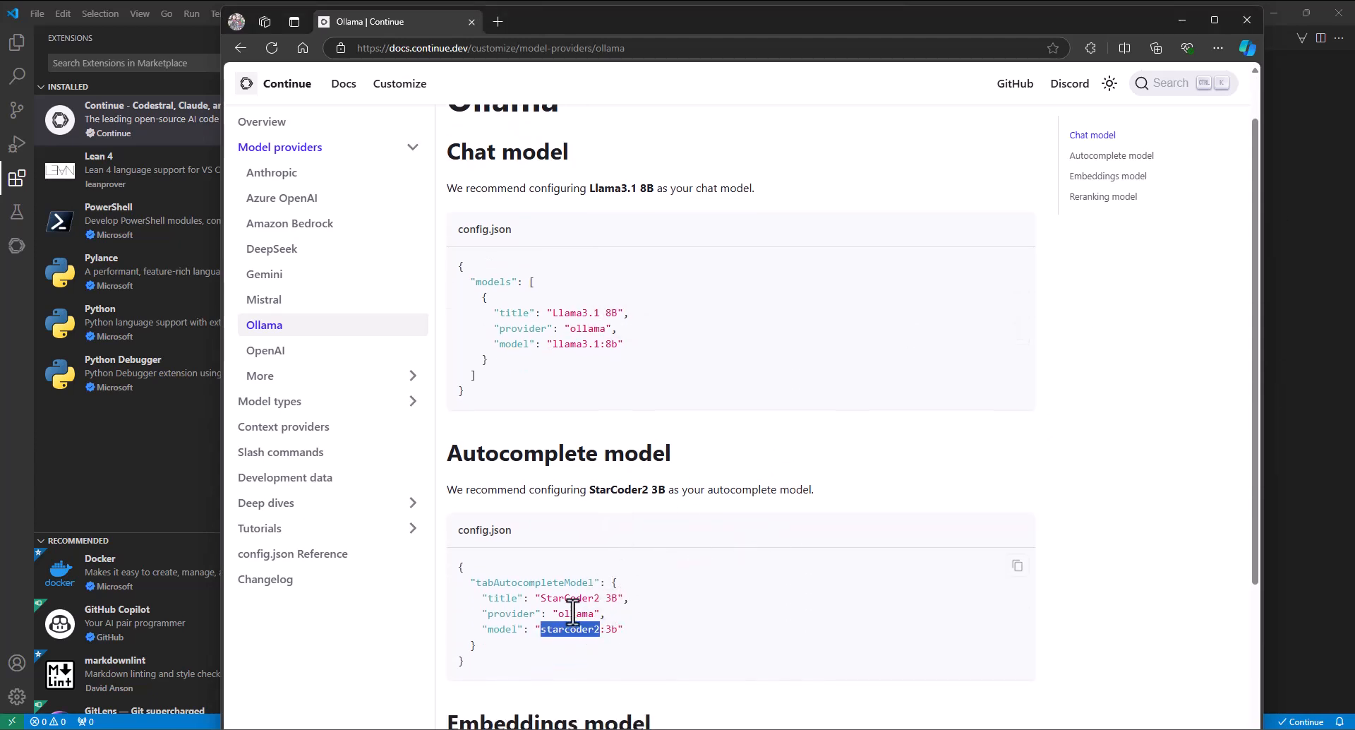
scroll("down", 3)
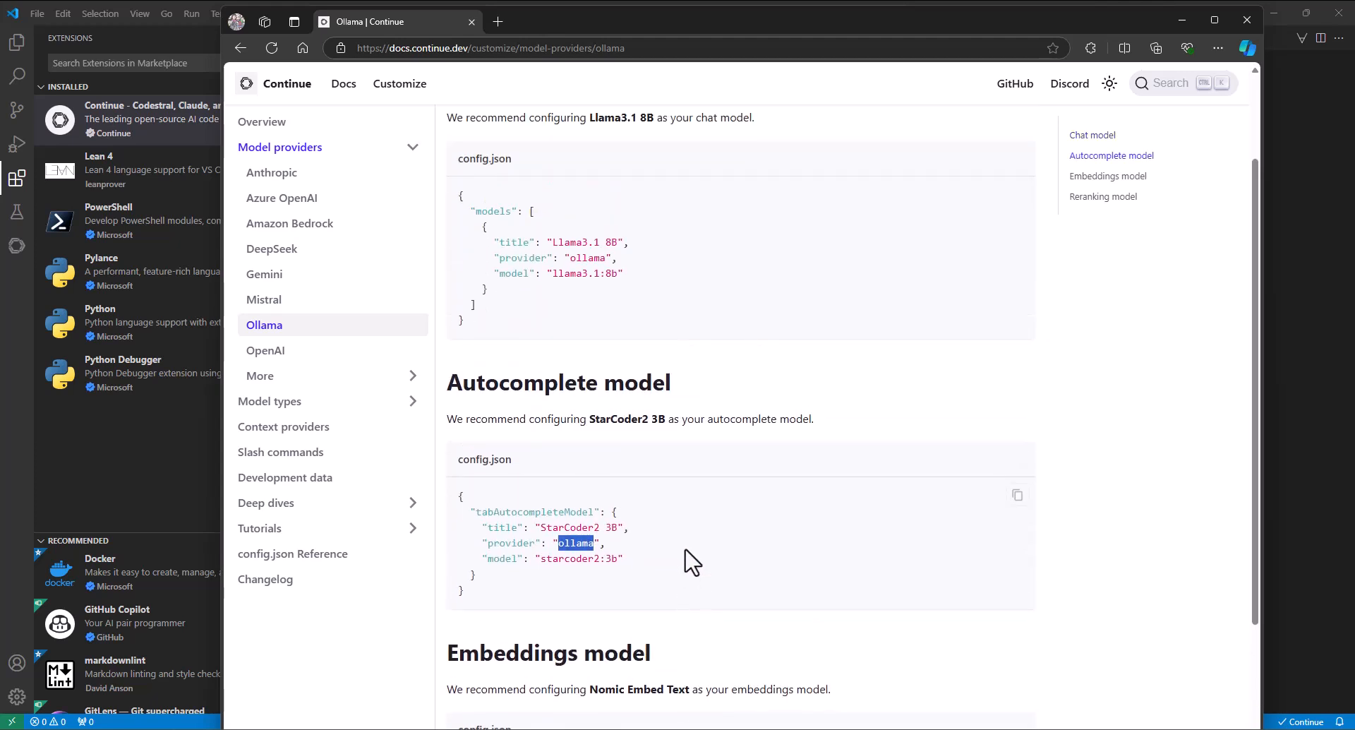
mouse_move(651, 46)
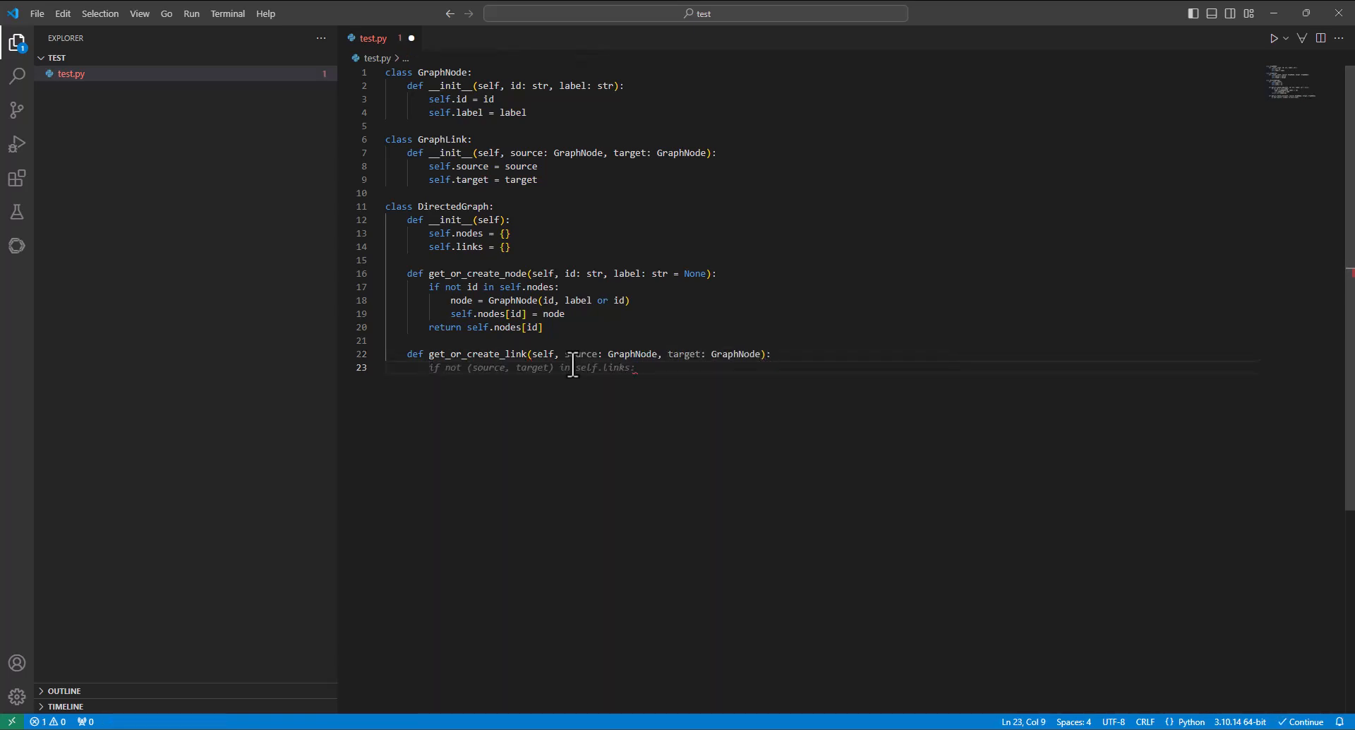
Step: Write get_or_create_link, keying the link by (source.id, target) with autocomplete filling the rest
type("key = (source.id,")
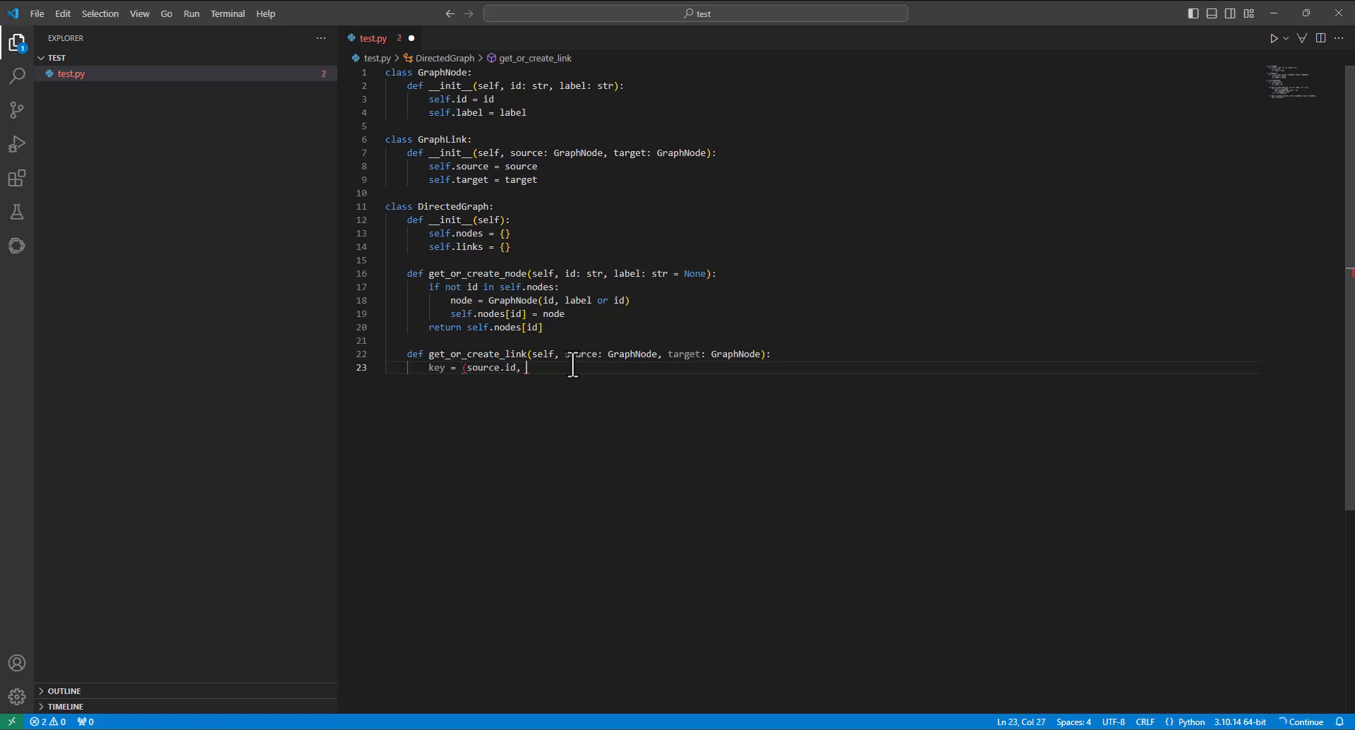
type("target.id")
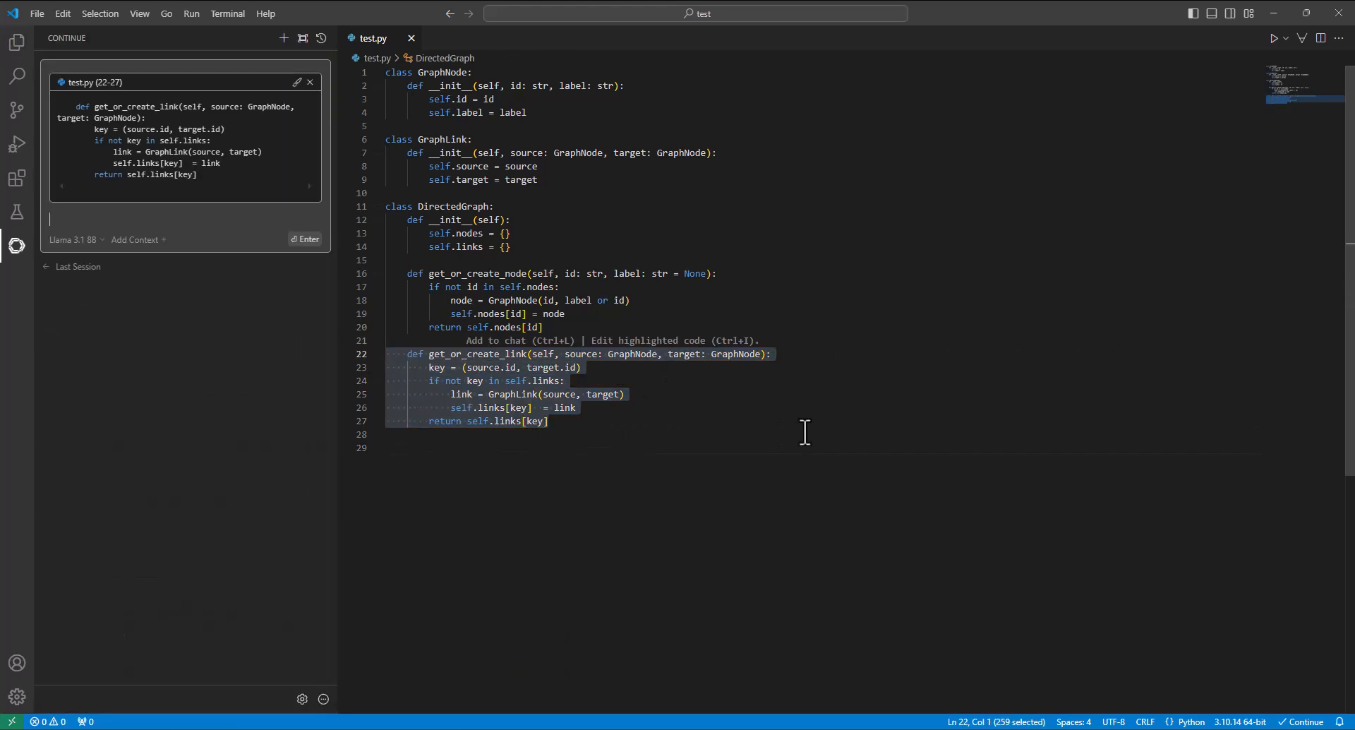
Step: Ask Continue chat "what does this do?" about the selected get_or_create_link lines
type("what does this do?")
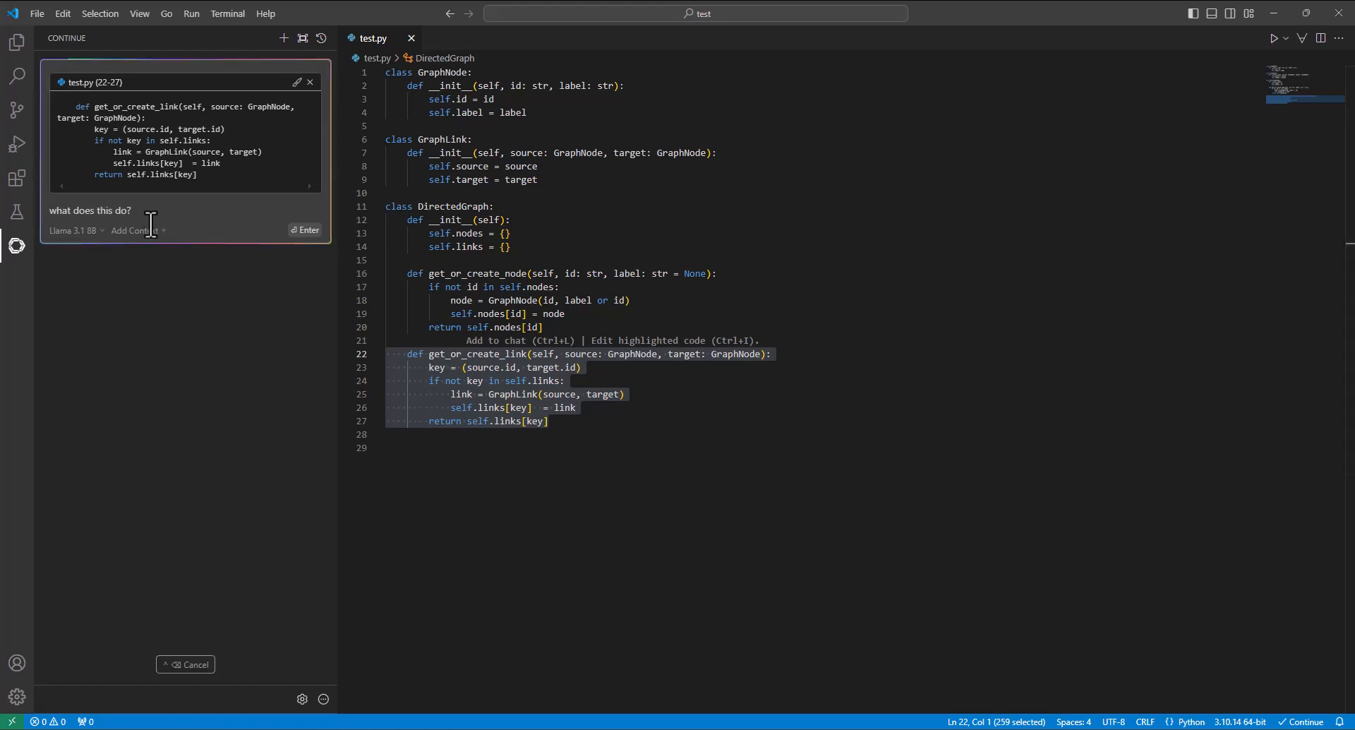
left_click(304, 229)
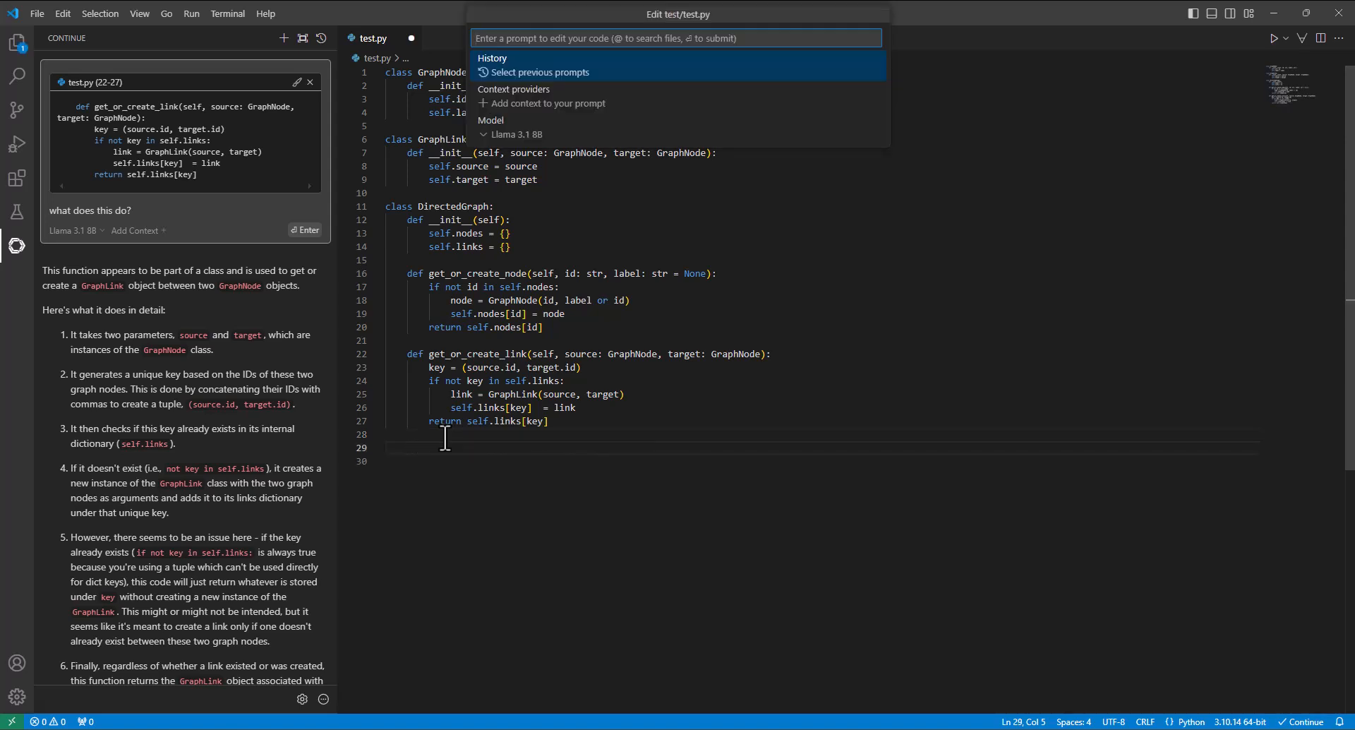
Step: Submit the inline prompt "implement Tarjan's algorithm for strongly connected components" on line 29
type("implement Targ")
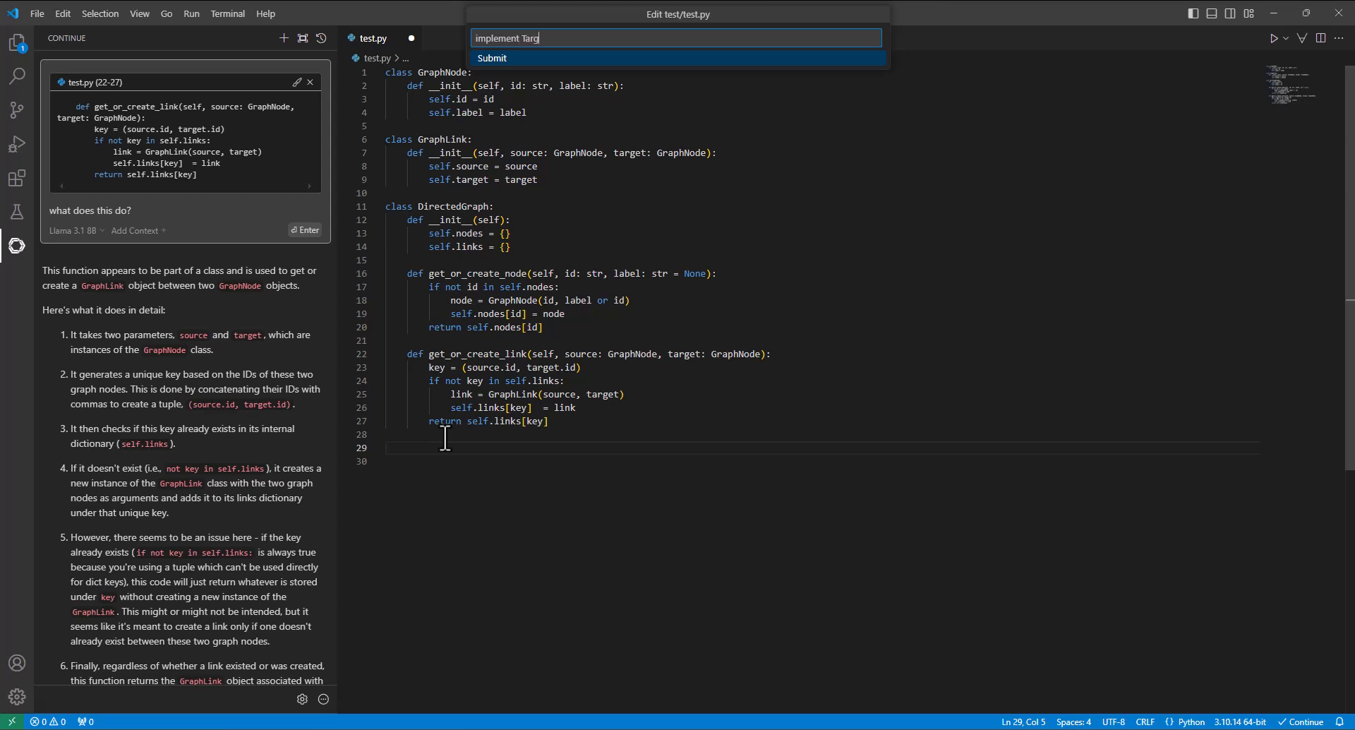
type("jan's alg")
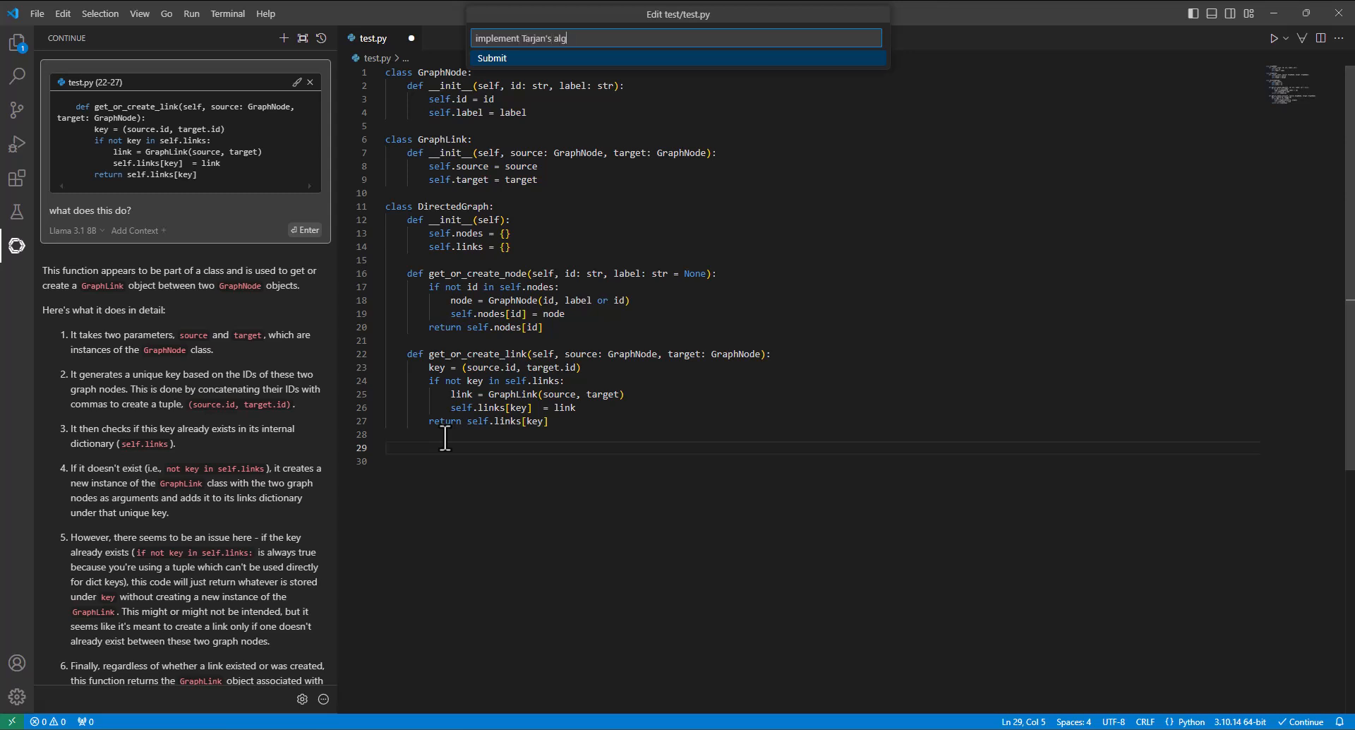
type("orithm for")
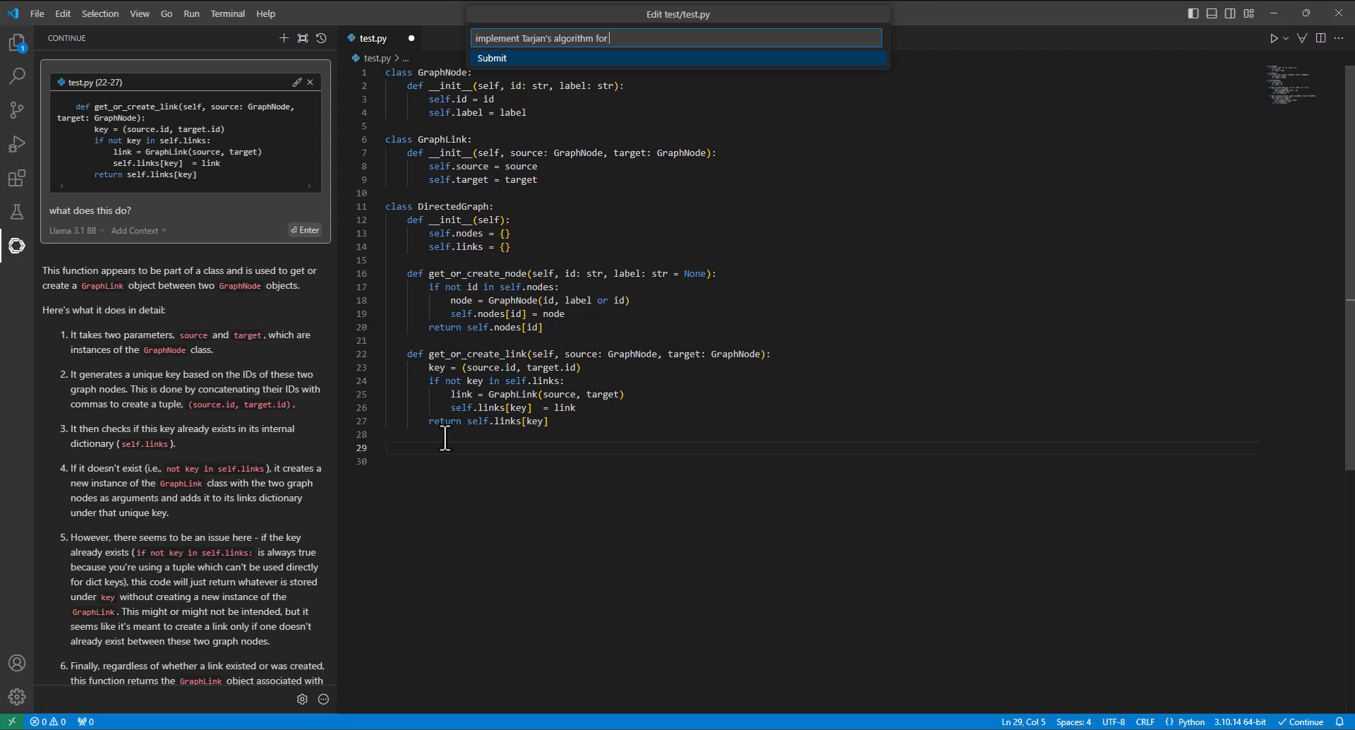
type("strongly connected")
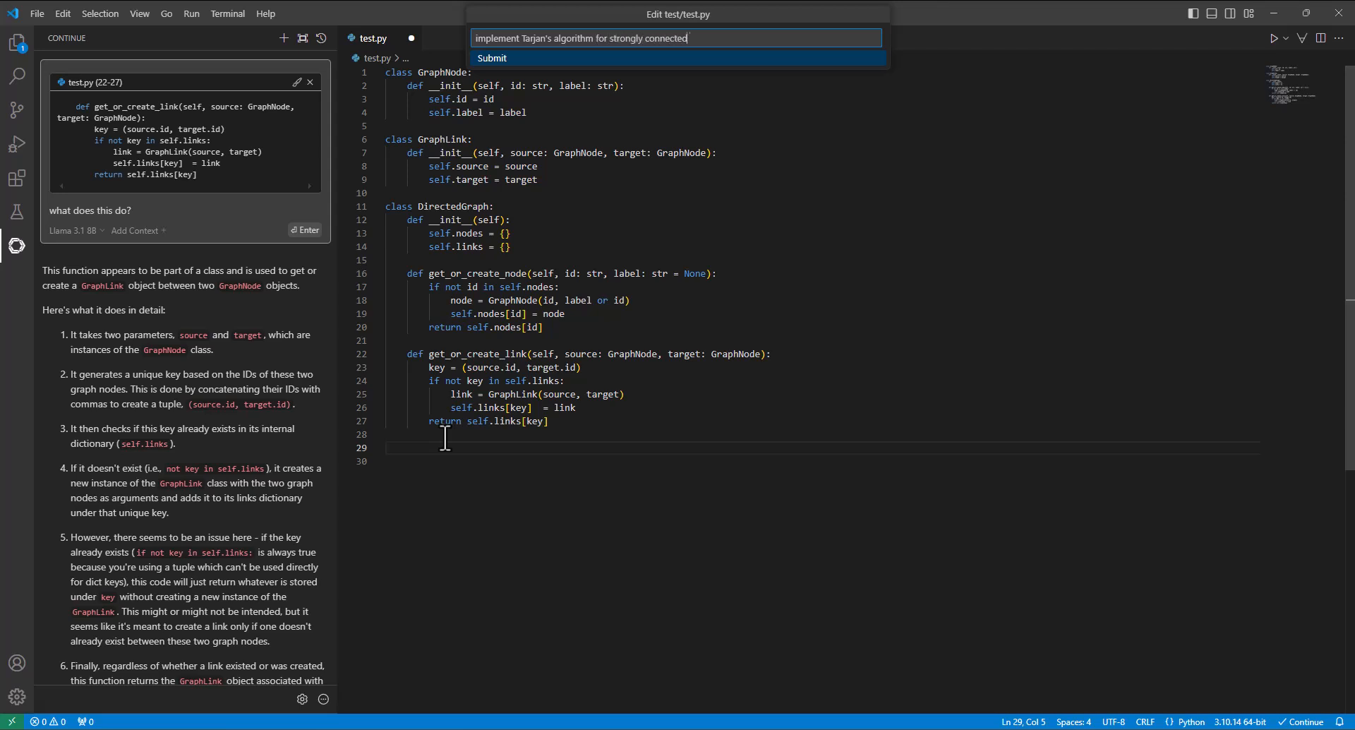
key("Escape")
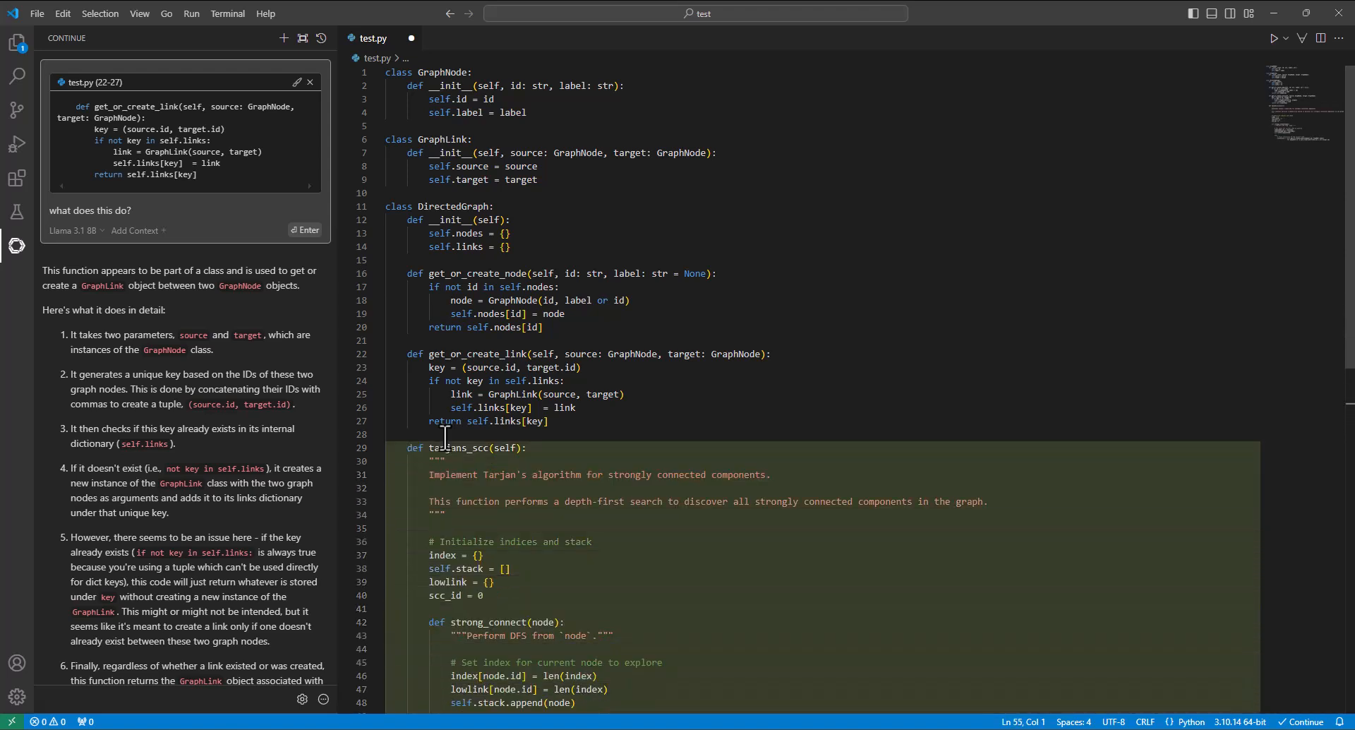
Step: Scroll through the generated Tarjan's SCC diff and search the file for "links"
scroll("down", 3)
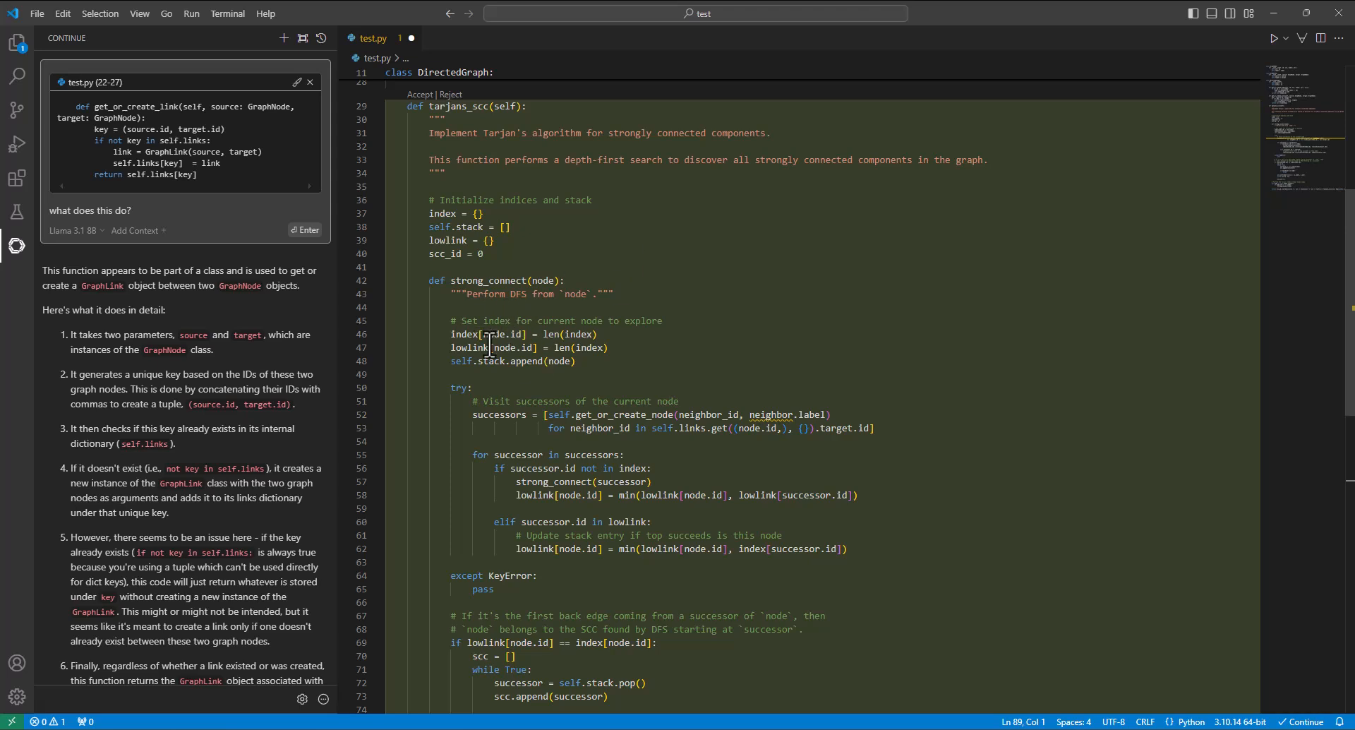
scroll("down", 3)
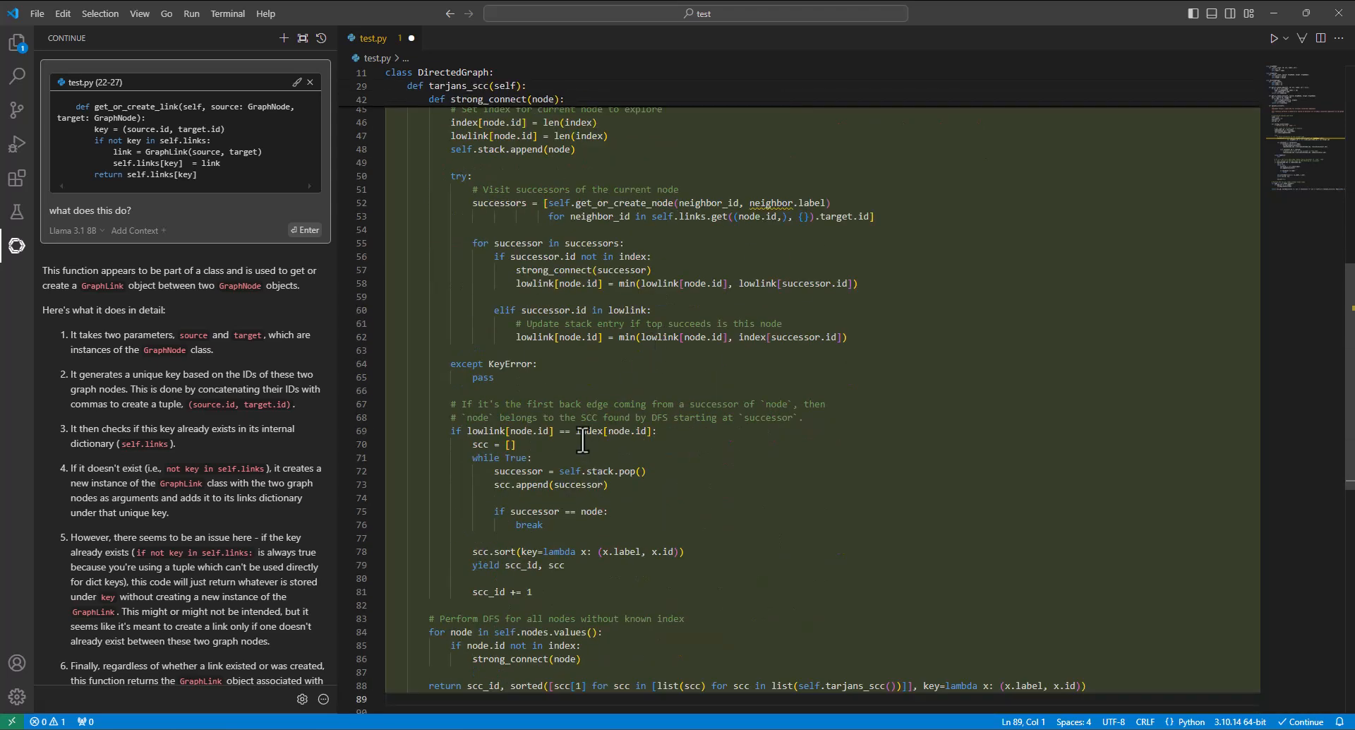
key("Ctrl+f")
type("links")
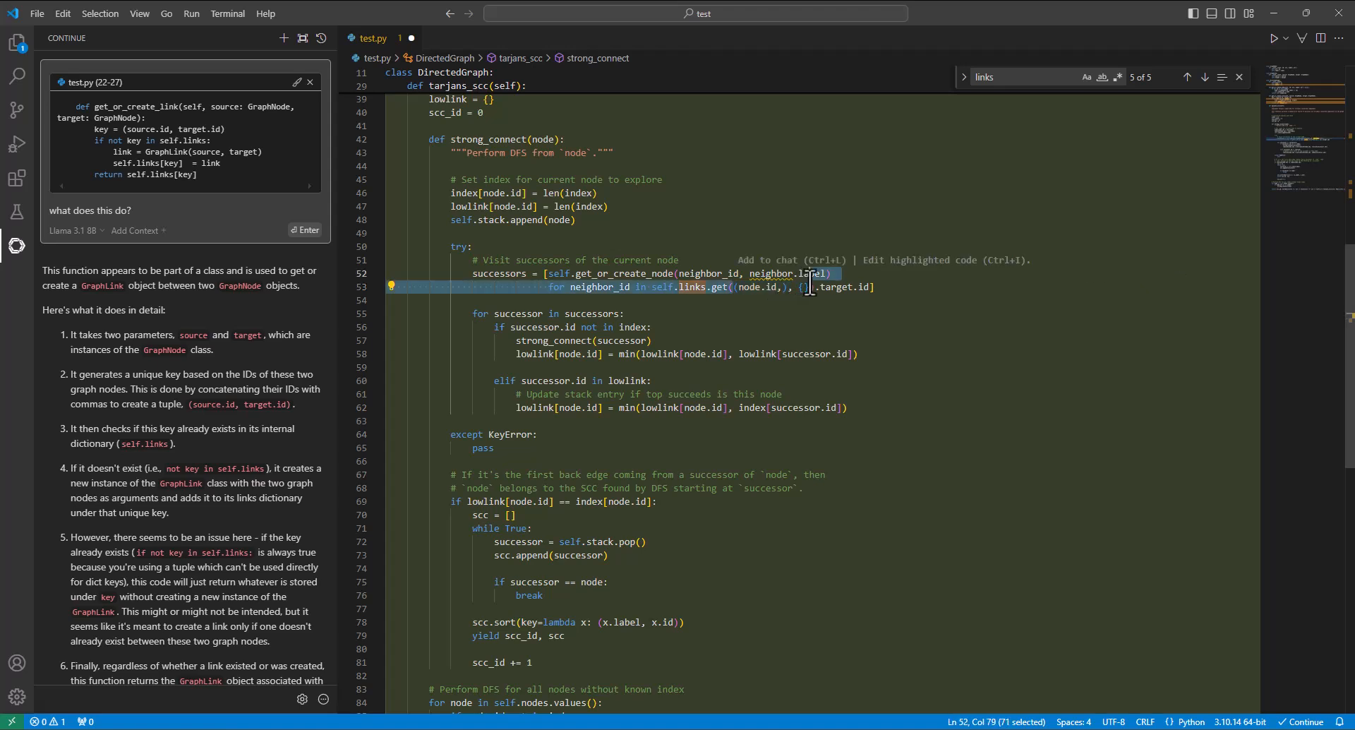
scroll("down", 3)
type("implement tarjan's")
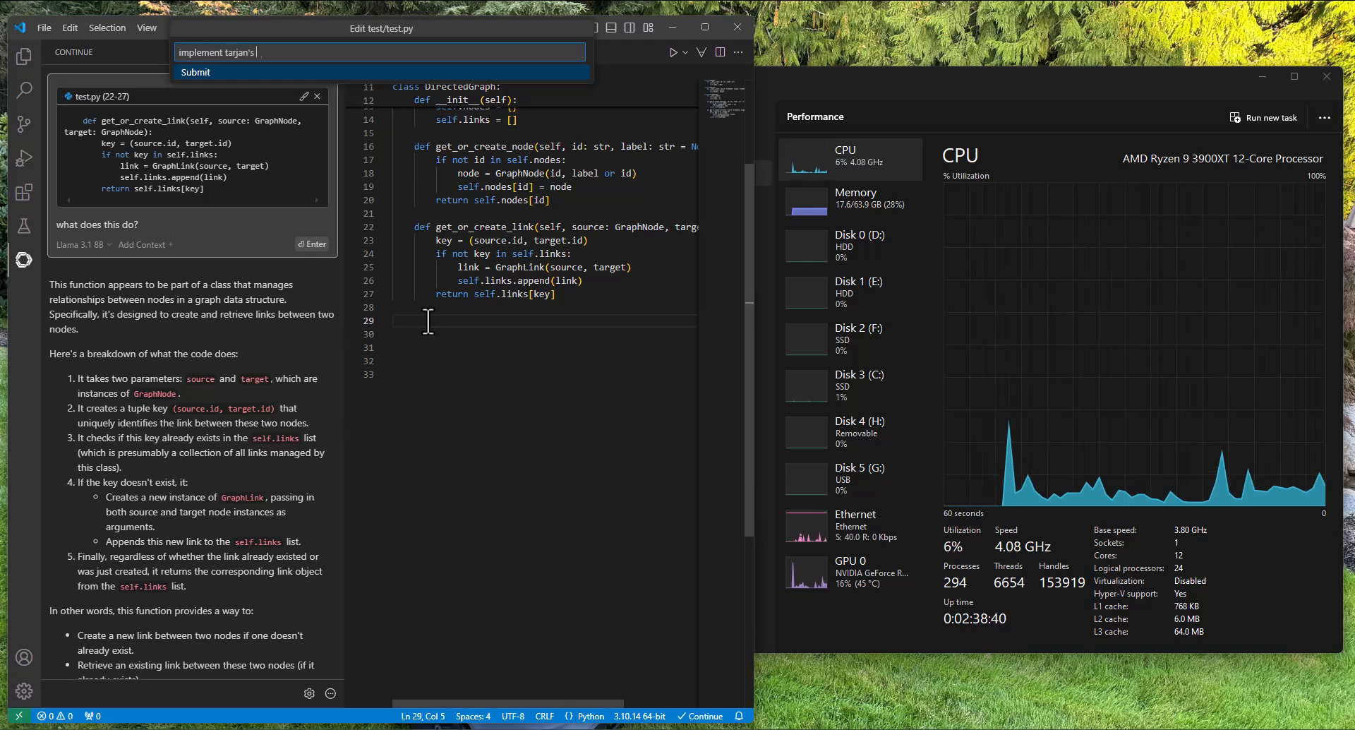
Step: View the GPU 0 and Ethernet graphs in Task Manager's Performance tab
left_click(195, 72)
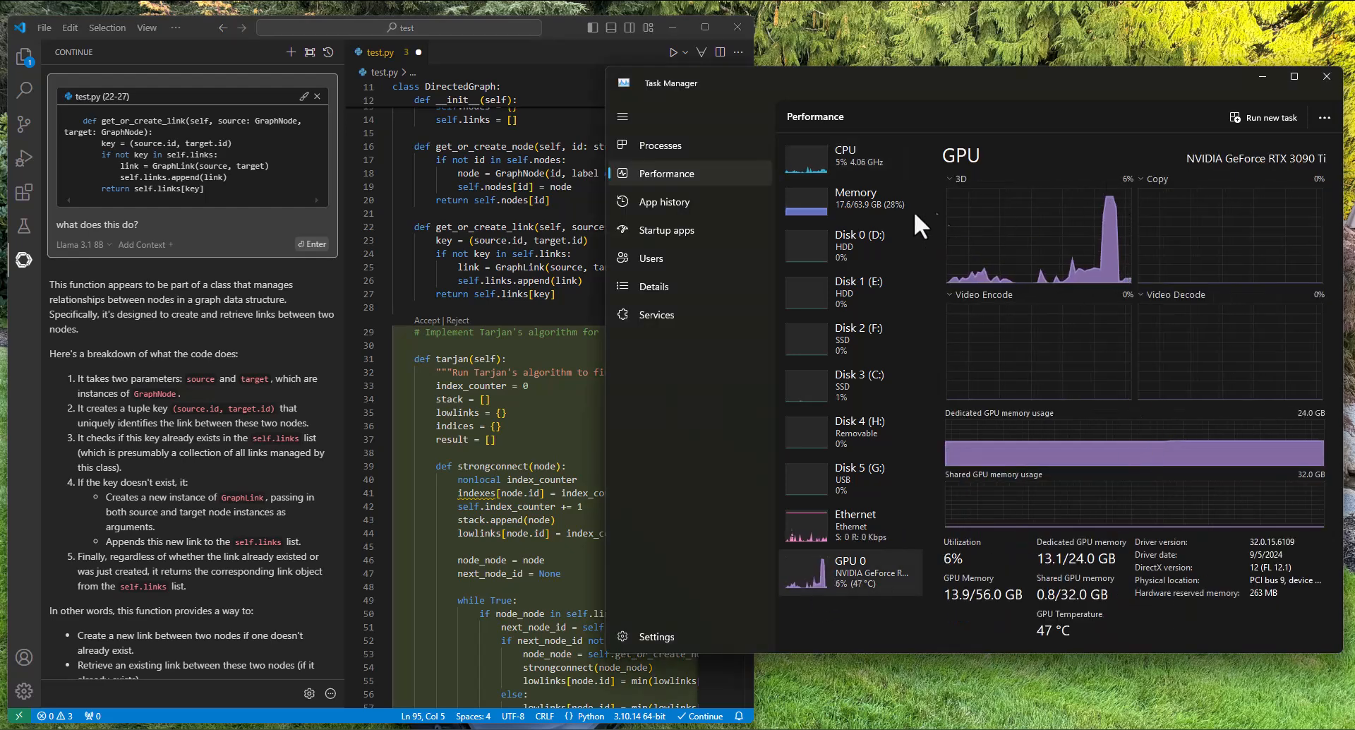
left_click(850, 525)
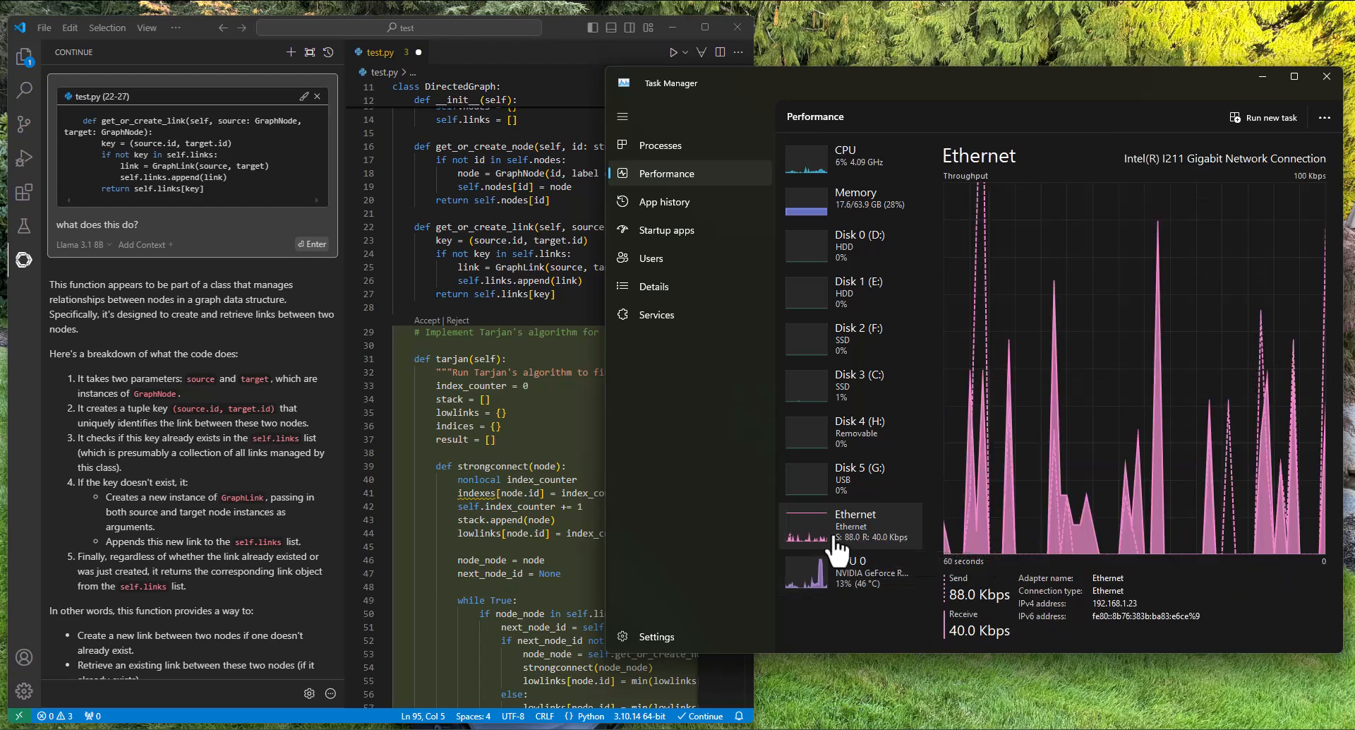
mouse_move(860, 545)
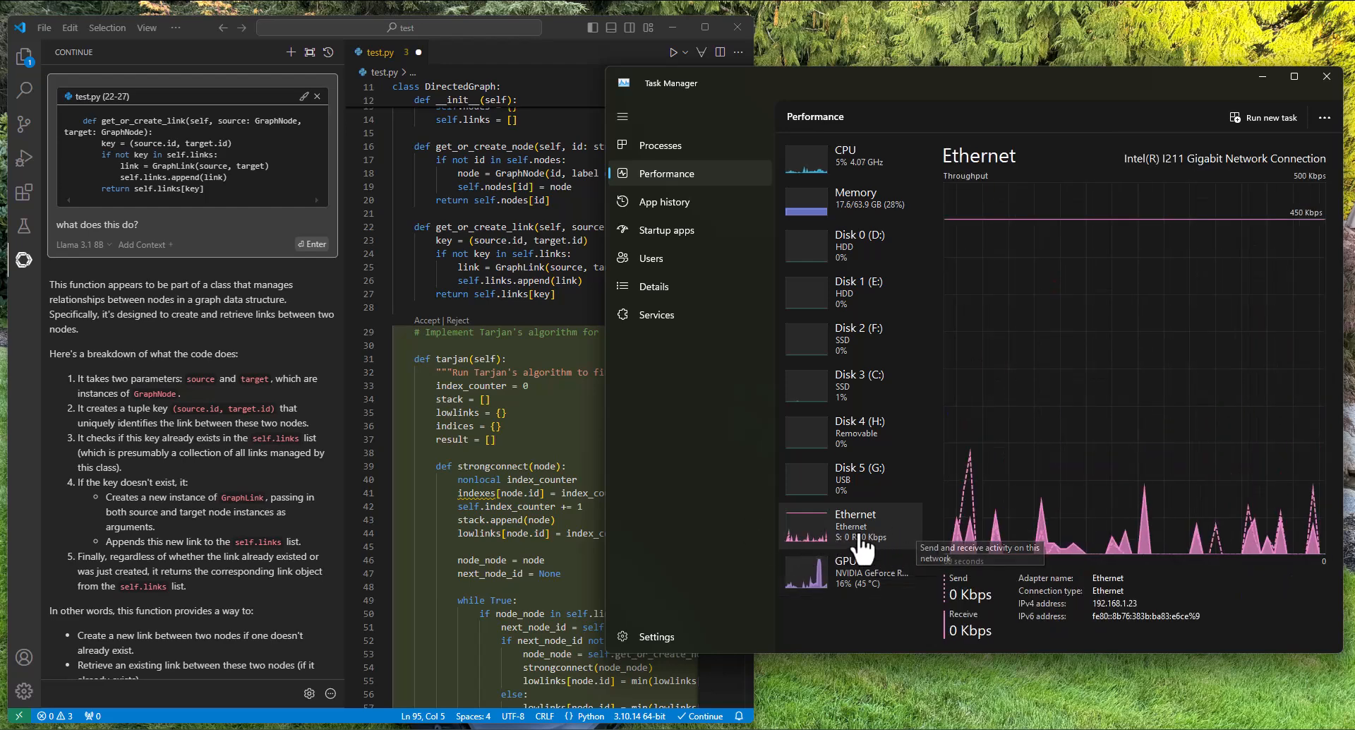